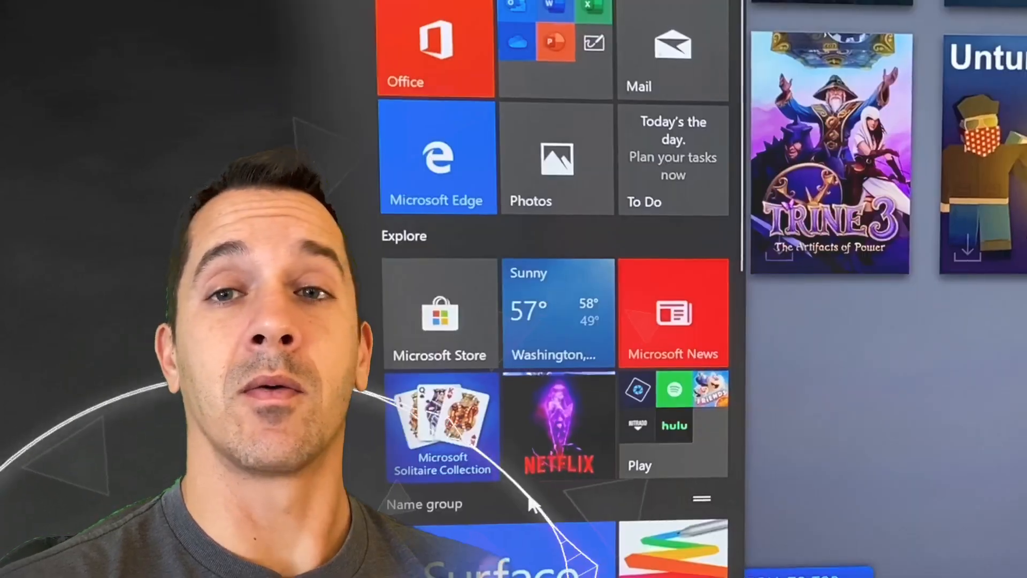
Write 'if you like using OneNote' in blue ink, then pick the orange pen for the large 'OneNote'.
scroll(down, 3)
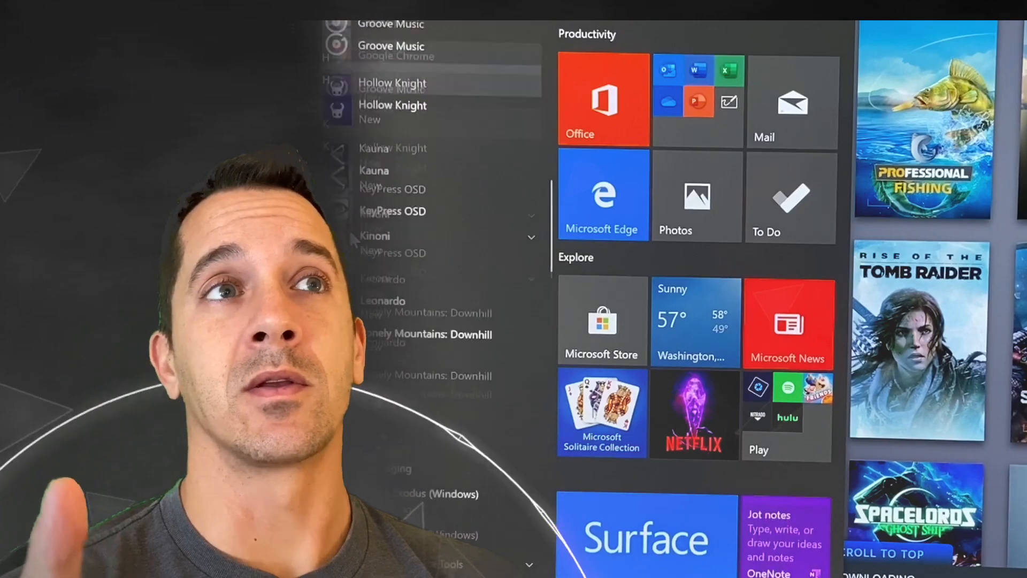
scroll(down, 3)
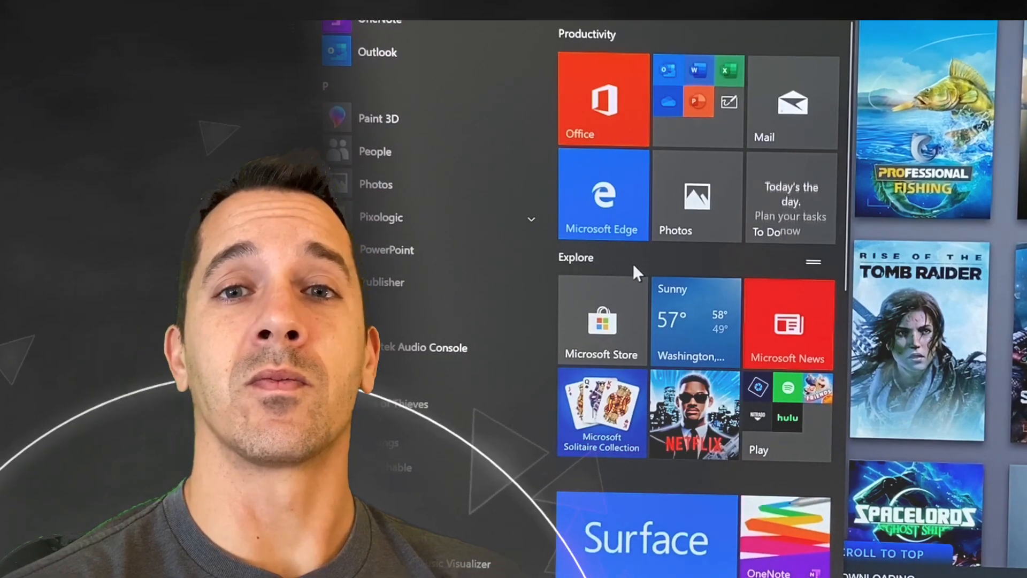
scroll(down, 3)
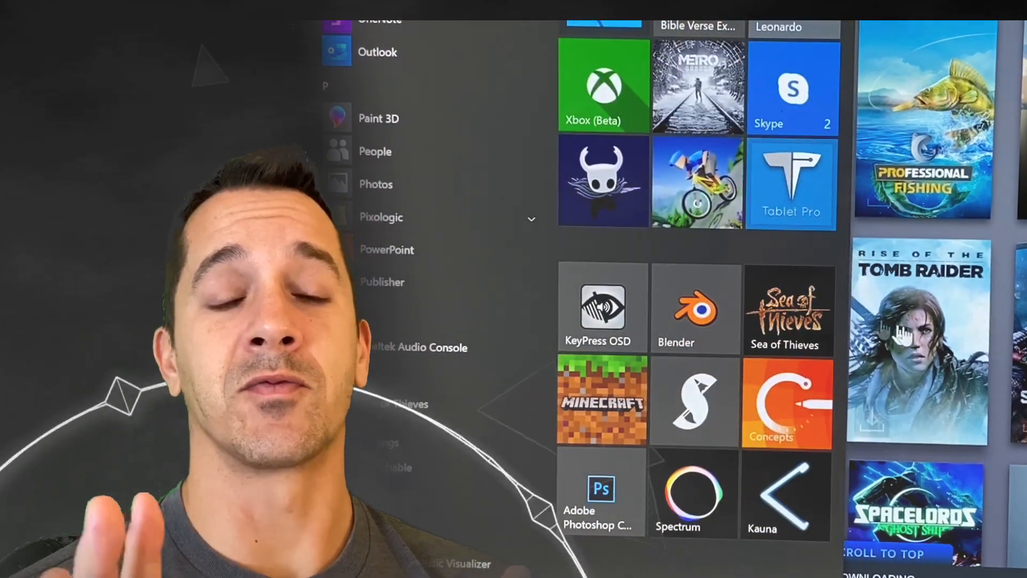
scroll(down, 3)
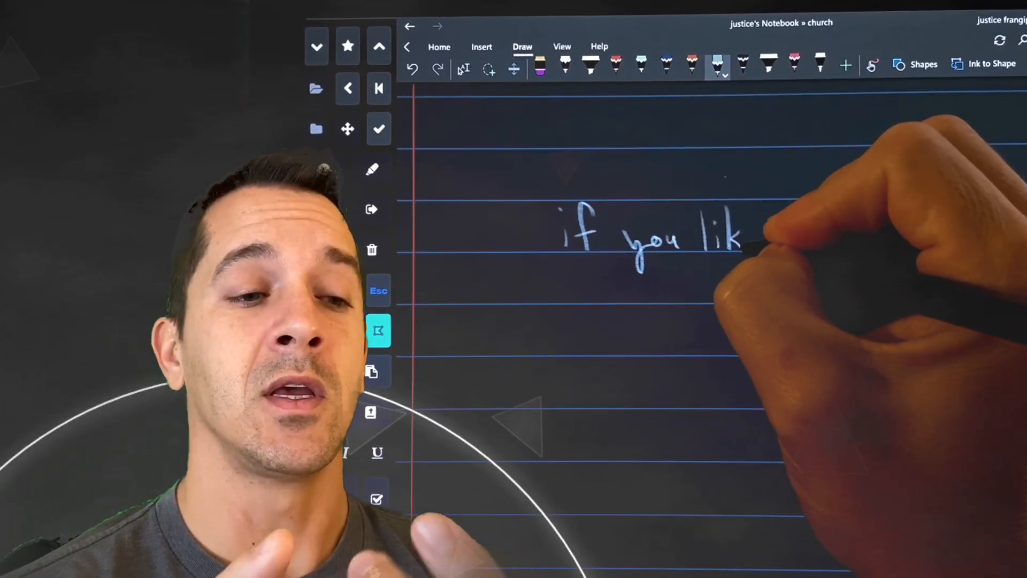
drag(740, 235, 812, 236)
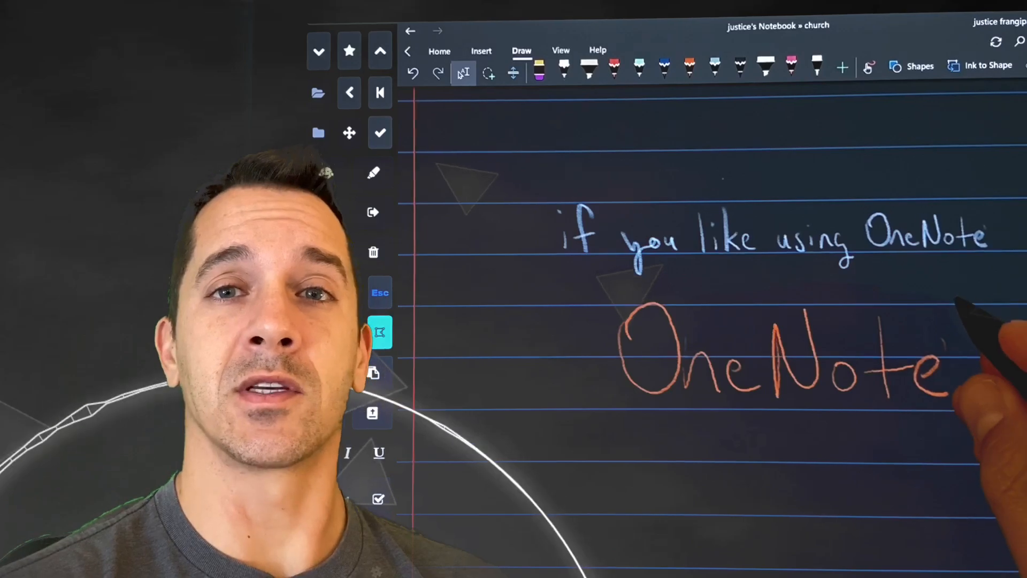
click(688, 65)
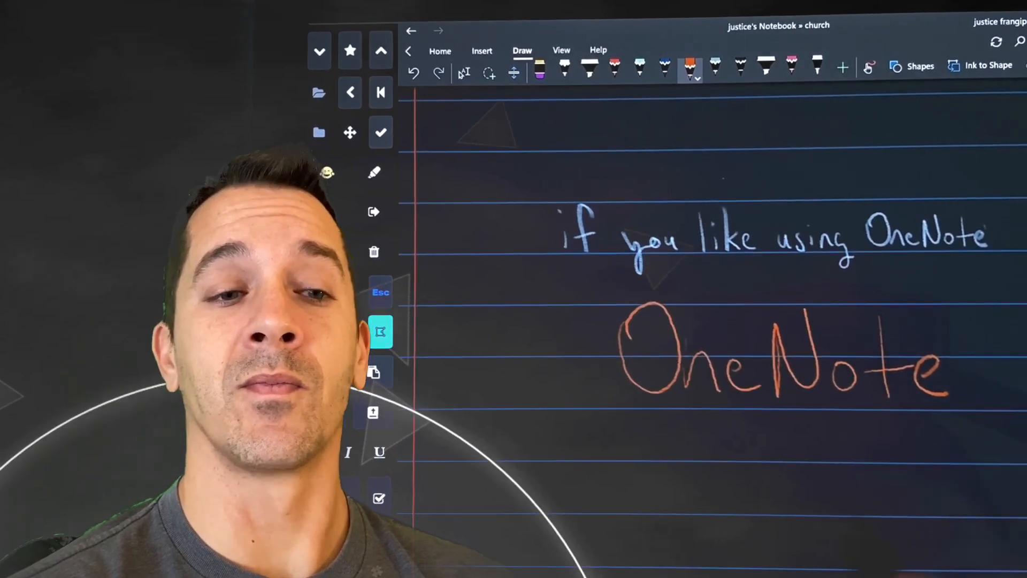